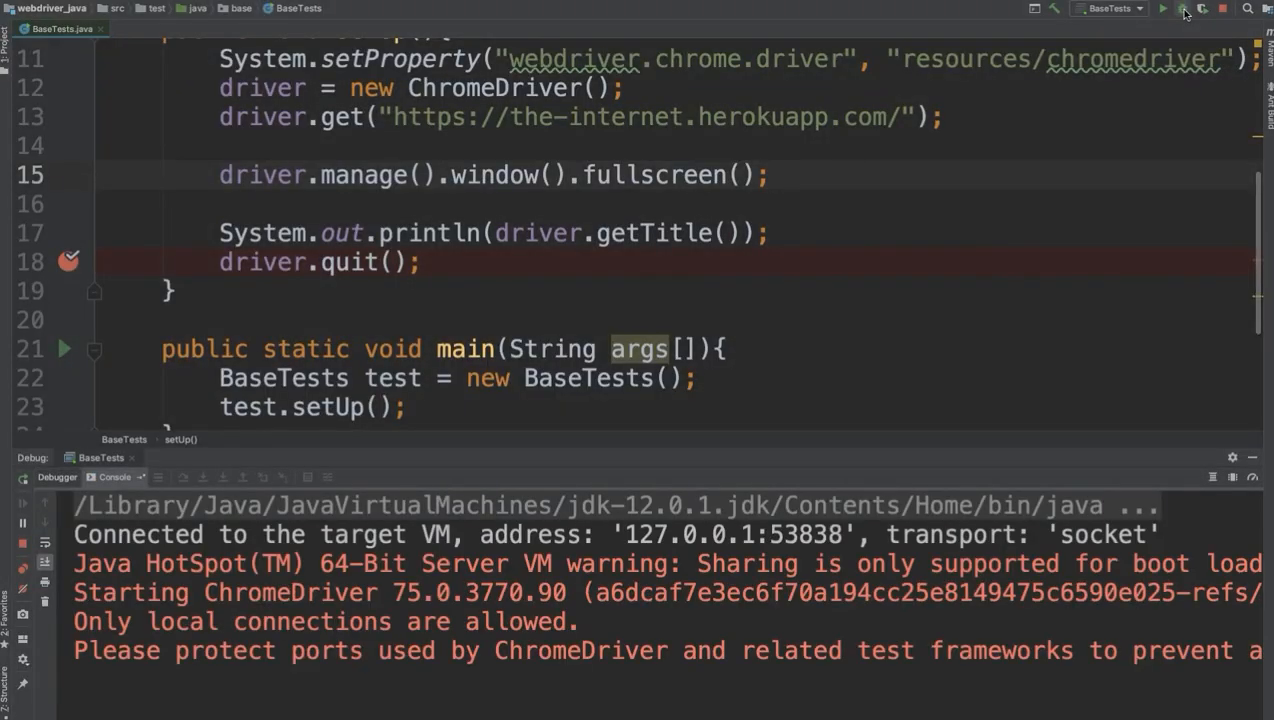
Write driver.findElement(formAuthenticationLink) inside HomePage's clickFormAuthentication method.
{"action": "left_click", "coordinate": [1162, 8]}
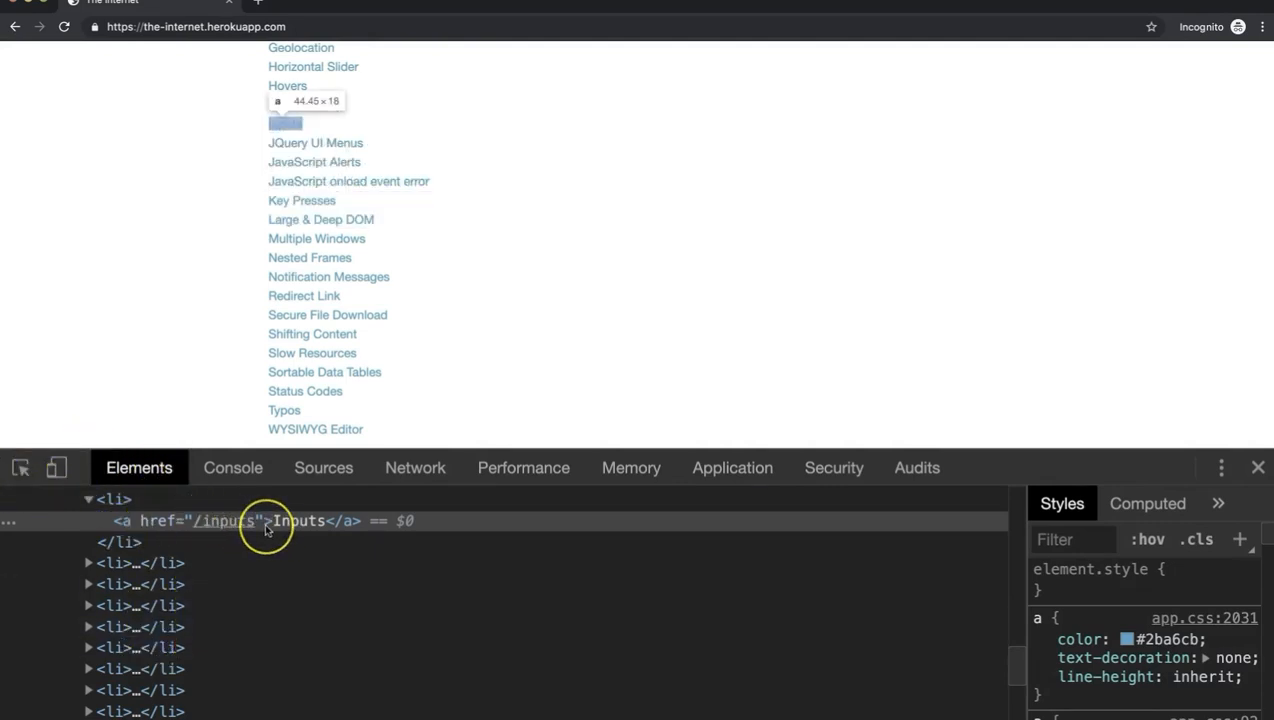
{"action": "mouse_move", "coordinate": [136, 520]}
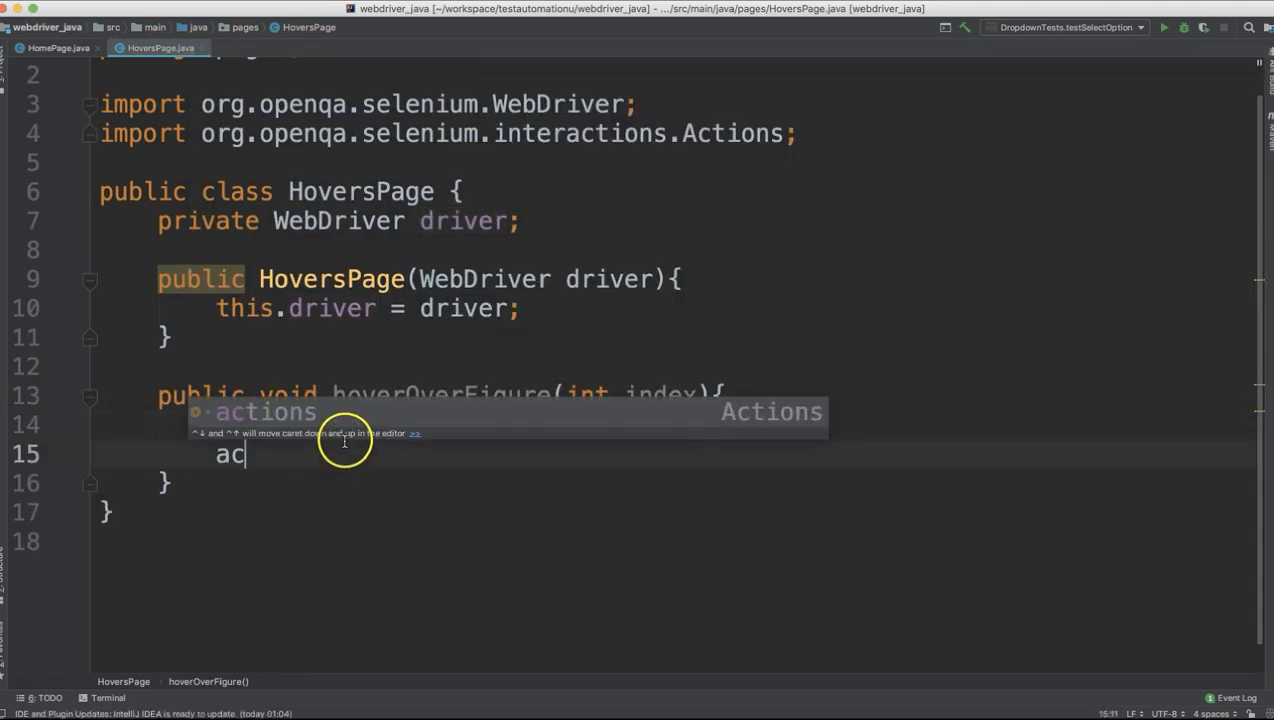
{"action": "type", "text": "tions."}
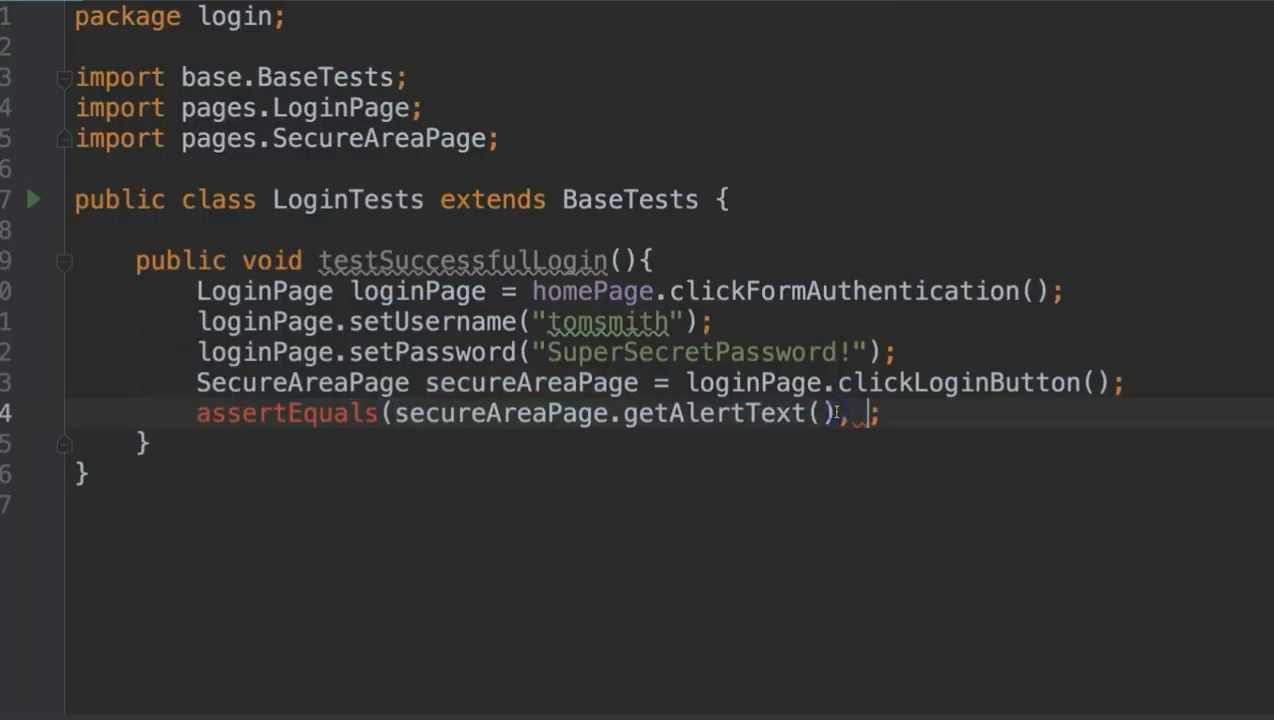
{"action": "left_click", "coordinate": [140, 4]}
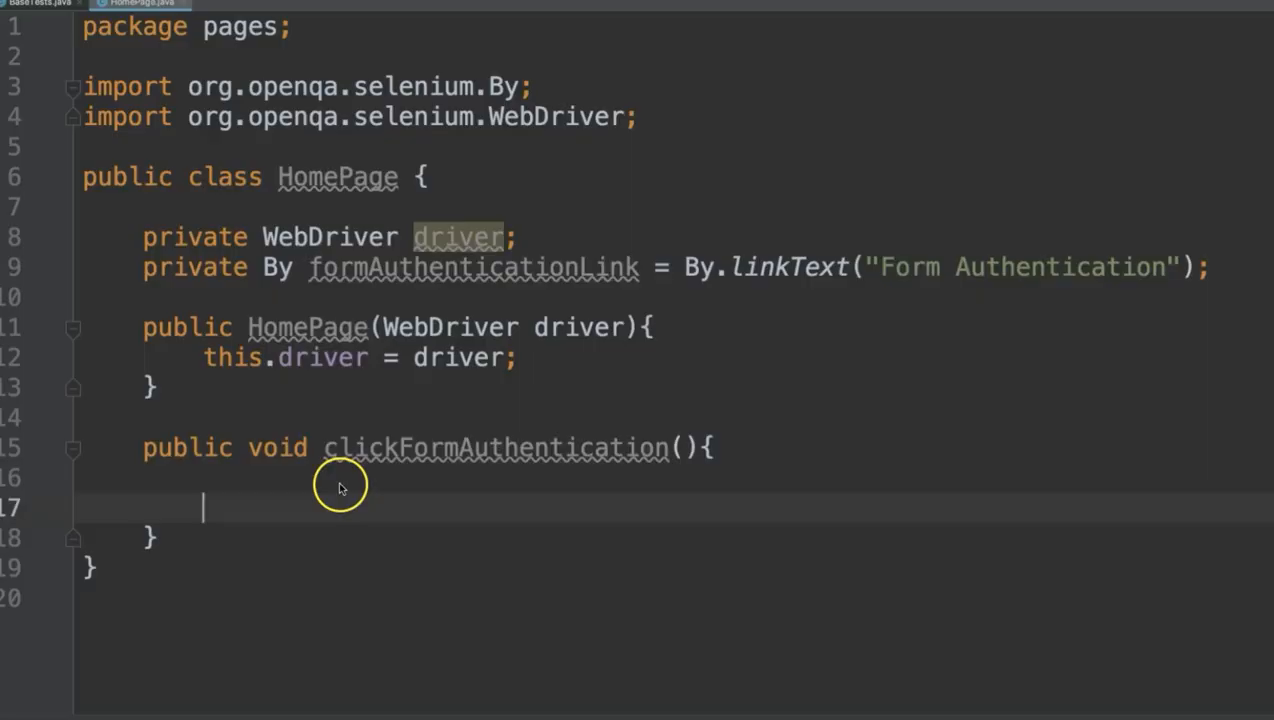
{"action": "type", "text": "driver.findElement(formAuthenticationLink)"}
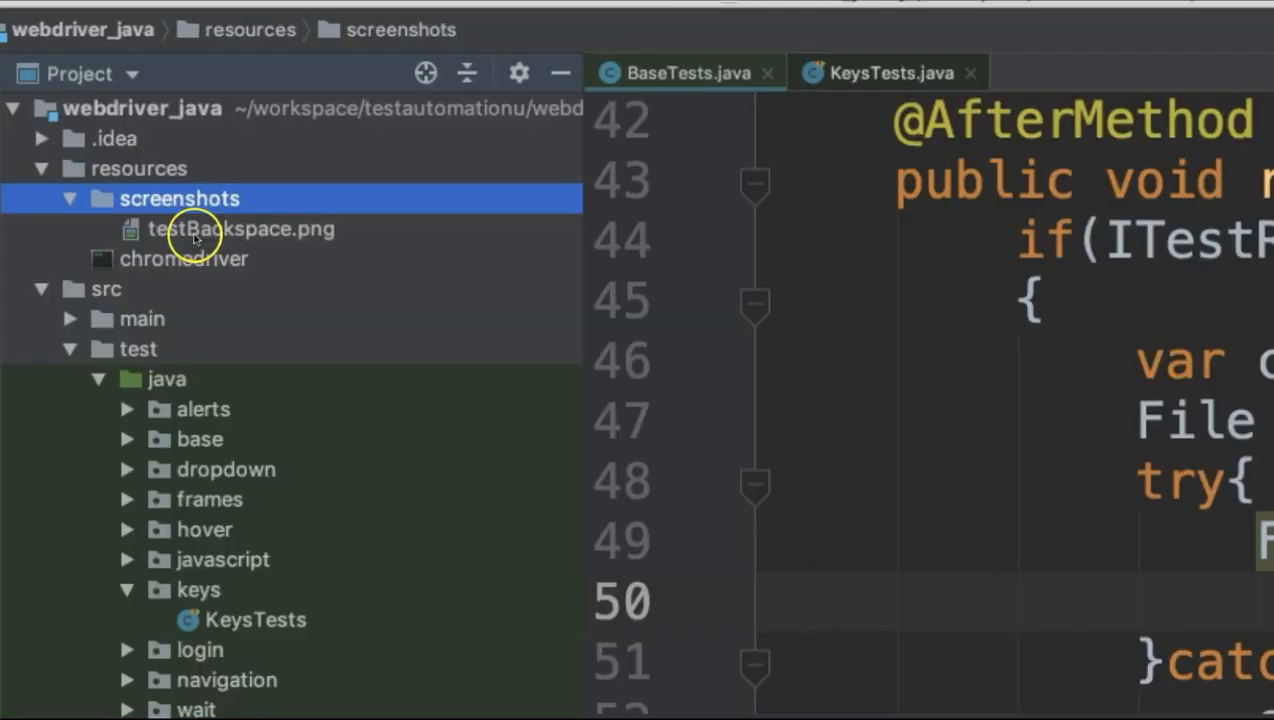
View the testBackspace.png failure screenshot, then return to BaseTests.
{"action": "double_click", "coordinate": [242, 228]}
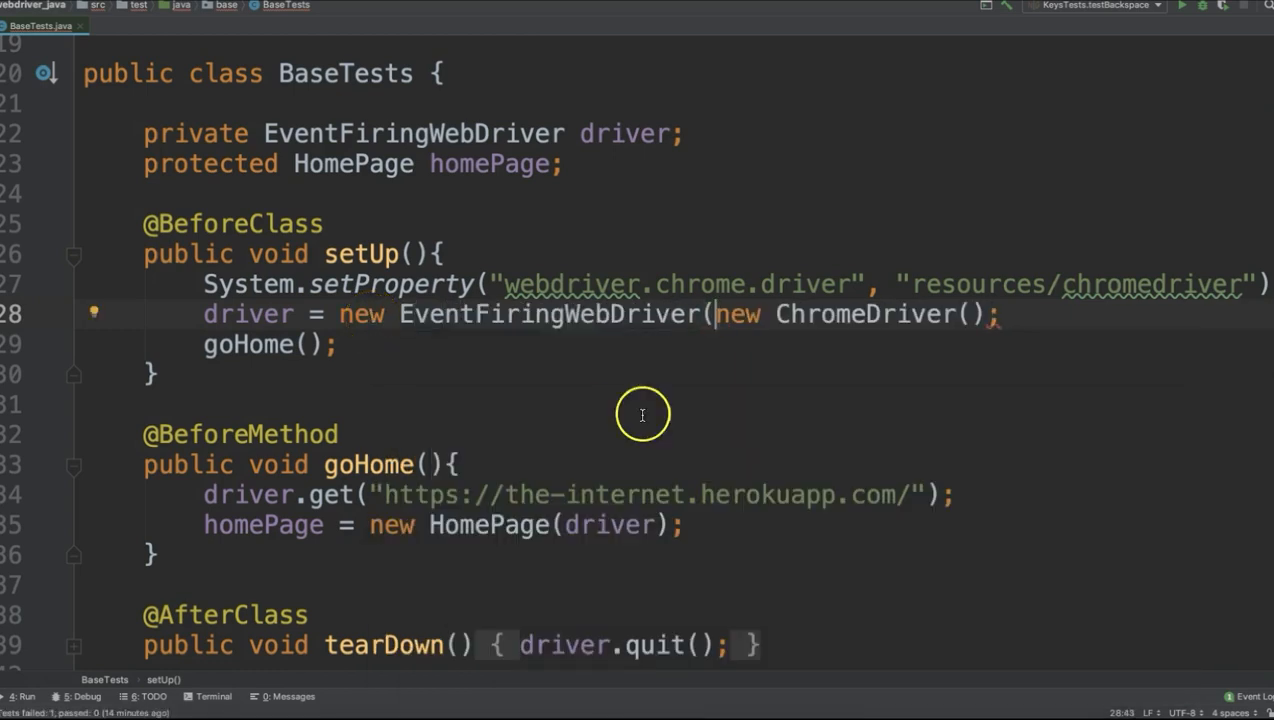
{"action": "left_click", "coordinate": [142, 24]}
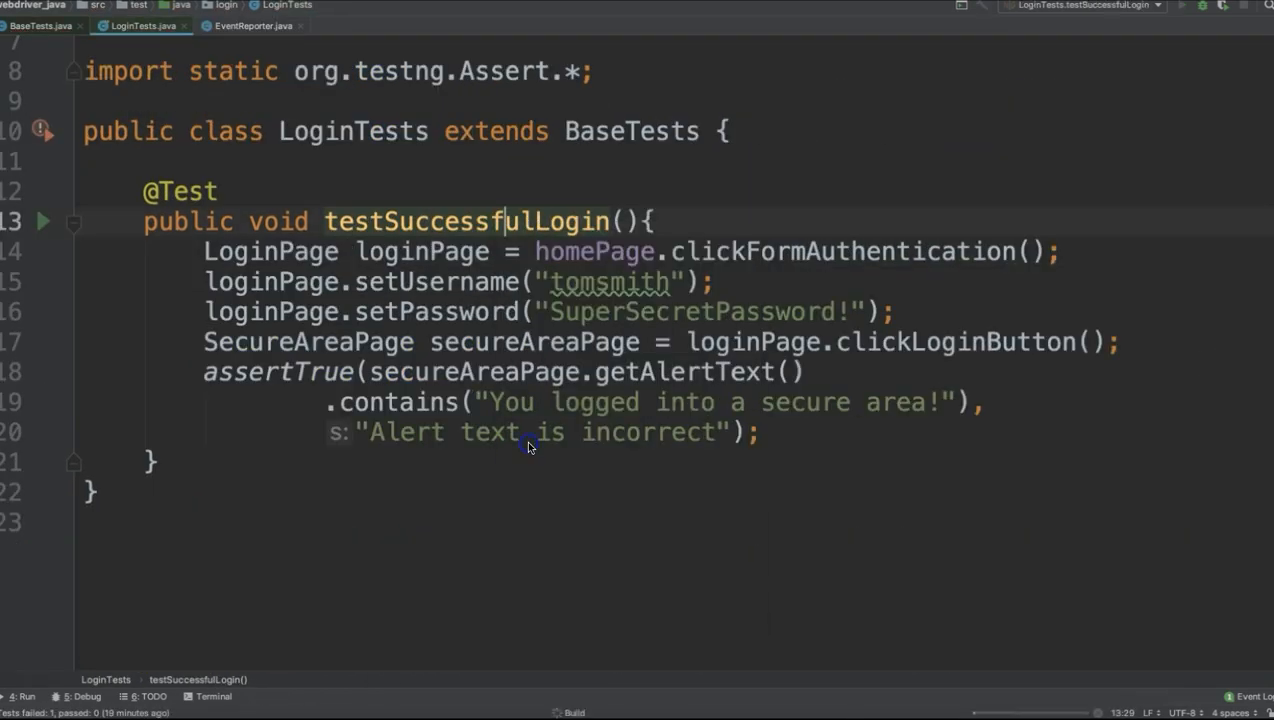
{"action": "left_click", "coordinate": [1180, 4]}
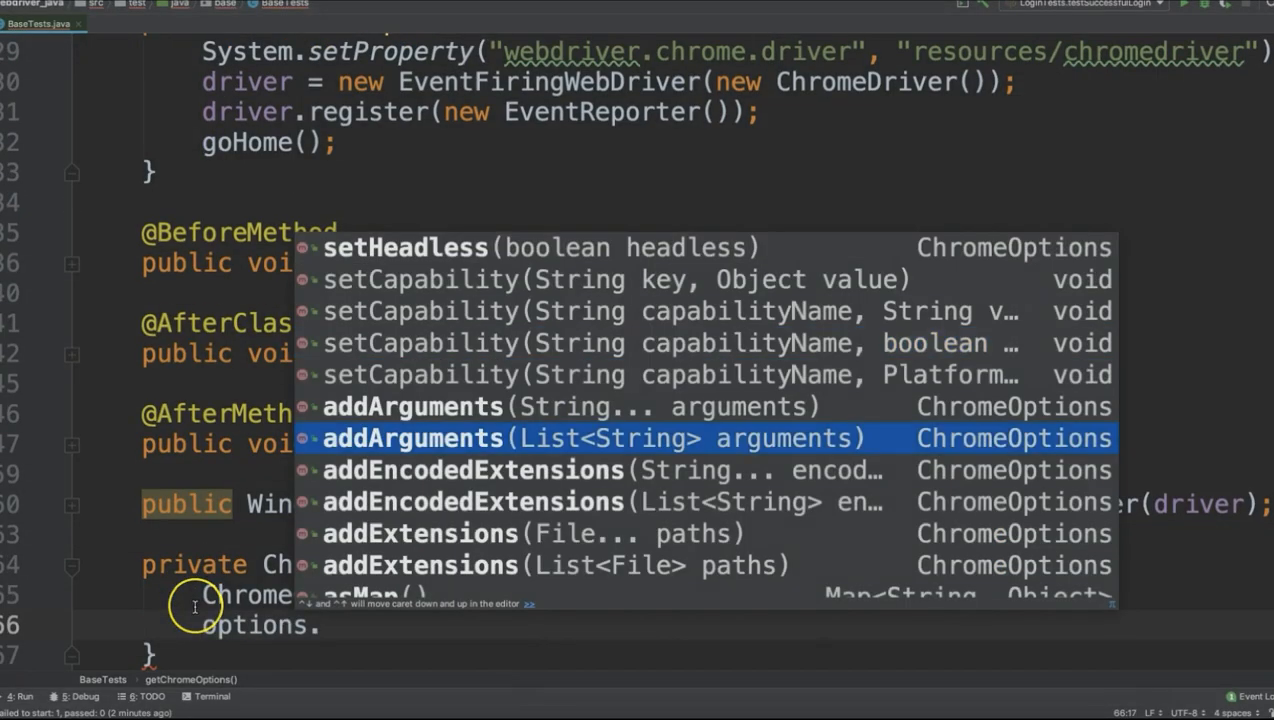
Add the "disable-infobars" argument to ChromeOptions and check the site's cookies in DevTools.
{"action": "scroll", "scroll_direction": "down", "scroll_amount": 3}
{"action": "type", "text": "addArguments("}
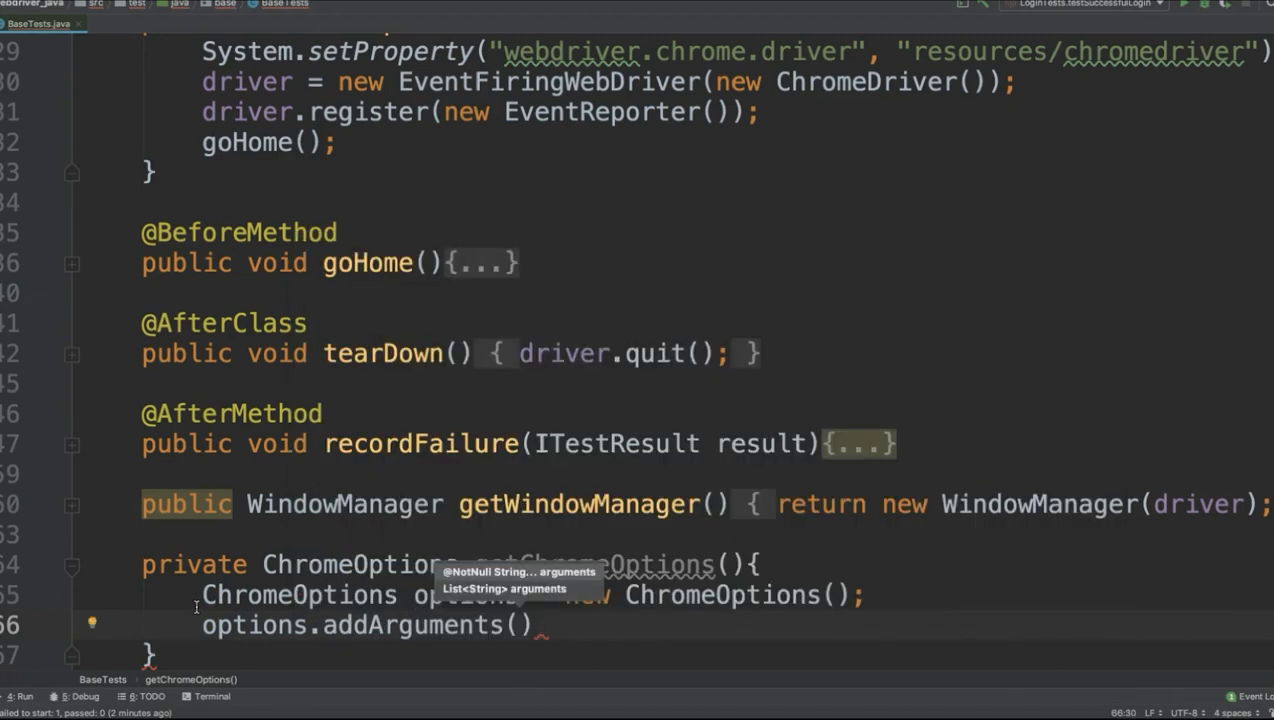
{"action": "type", "text": "\"disable-infobars\""}
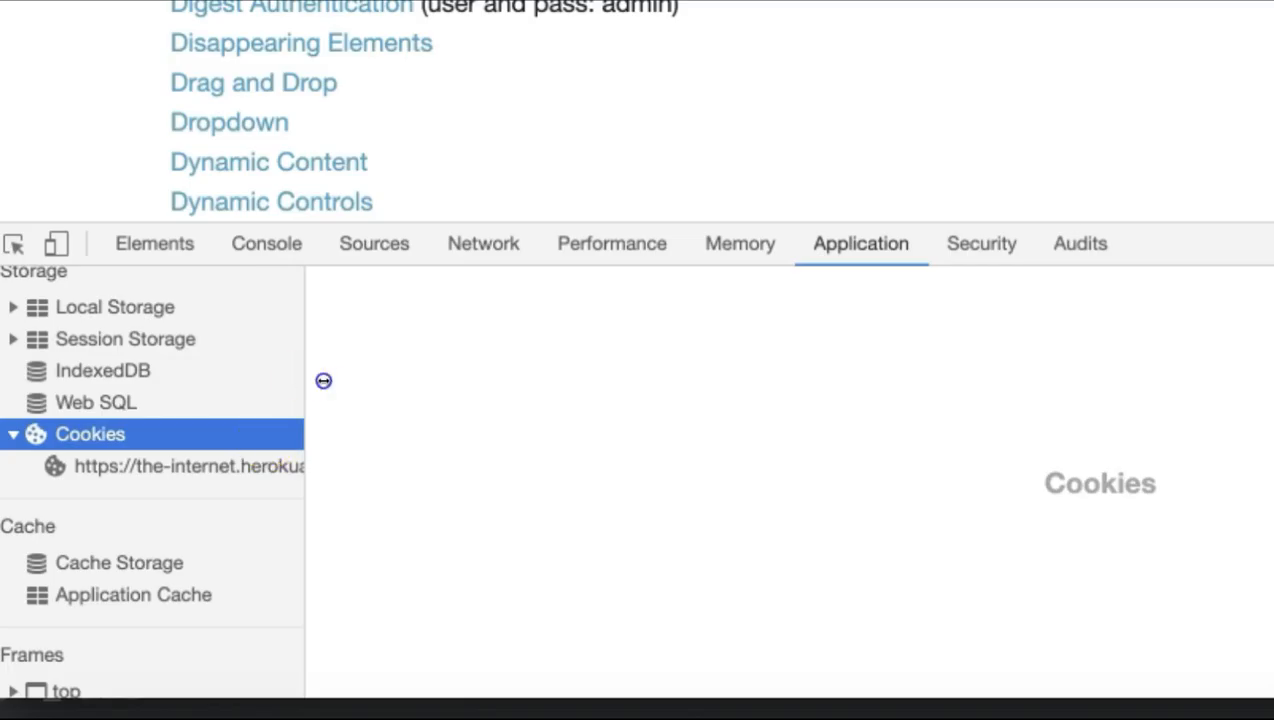
{"action": "left_click", "coordinate": [188, 466]}
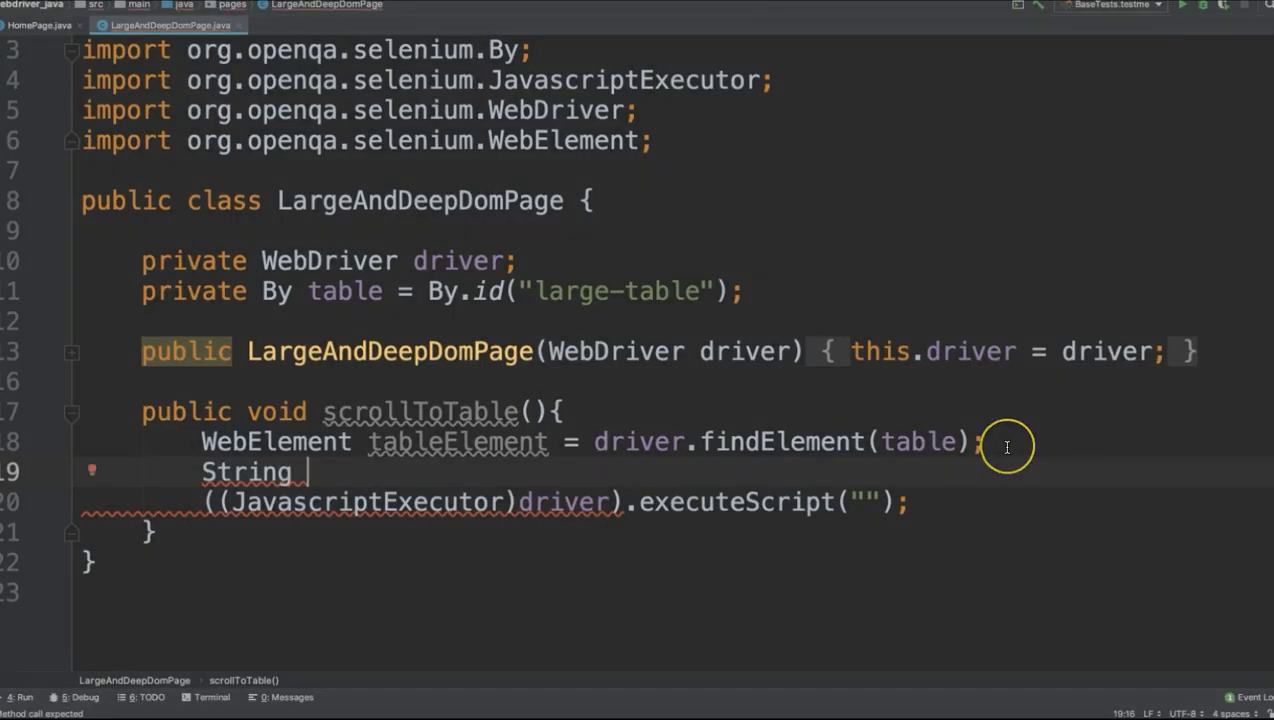
Declare String script = "arguments[0].scrollInto" in LargeAndDeepDomPage.scrollToTable().
{"action": "type", "text": "script = \"argu\""}
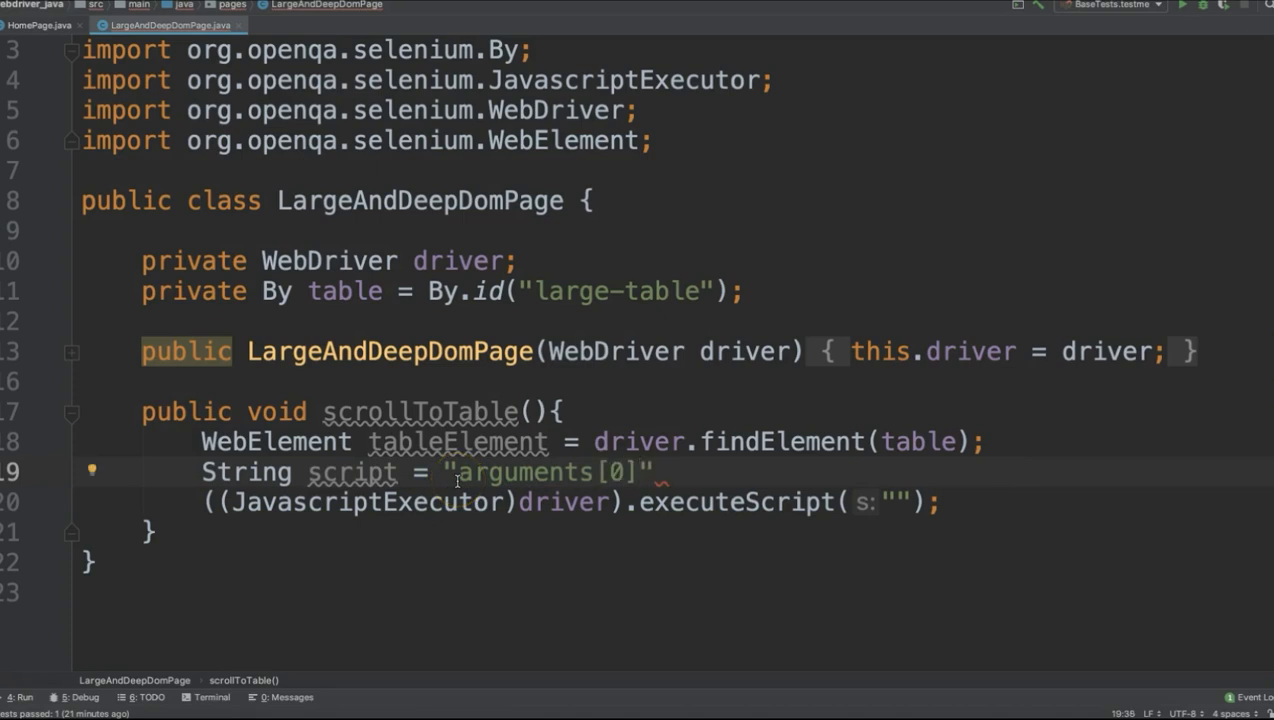
{"action": "type", "text": ".scrollInto"}
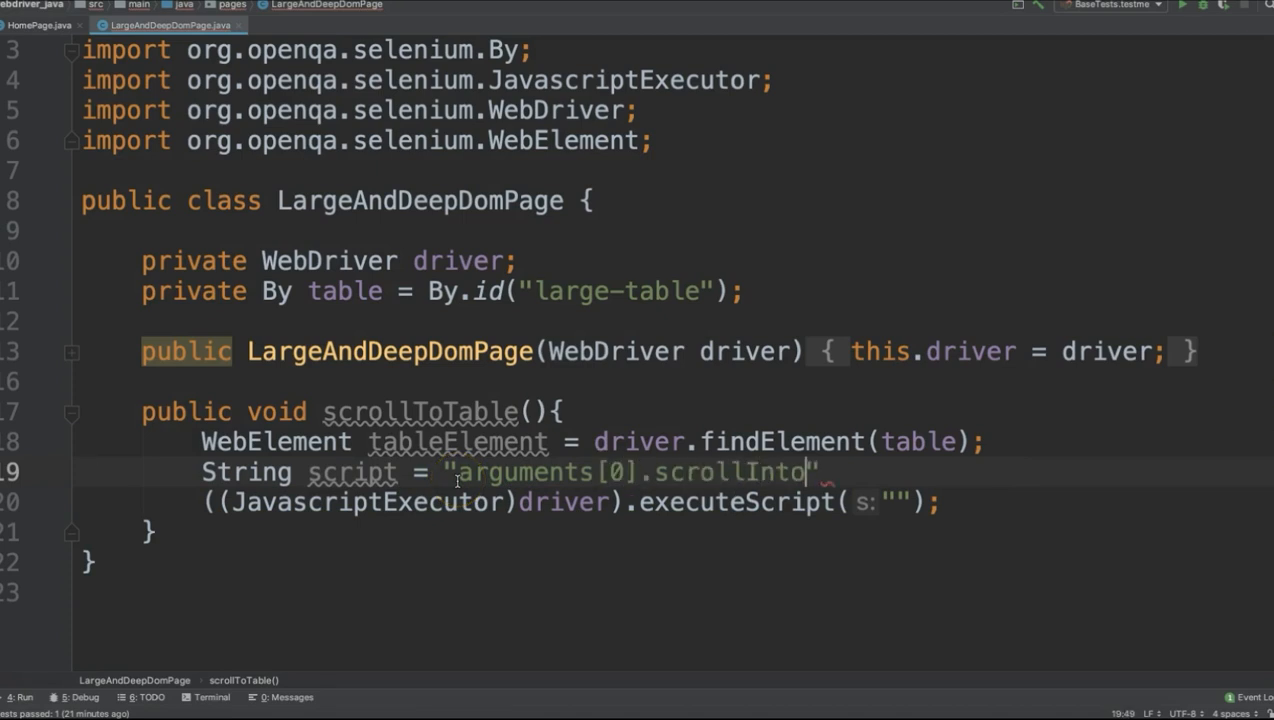